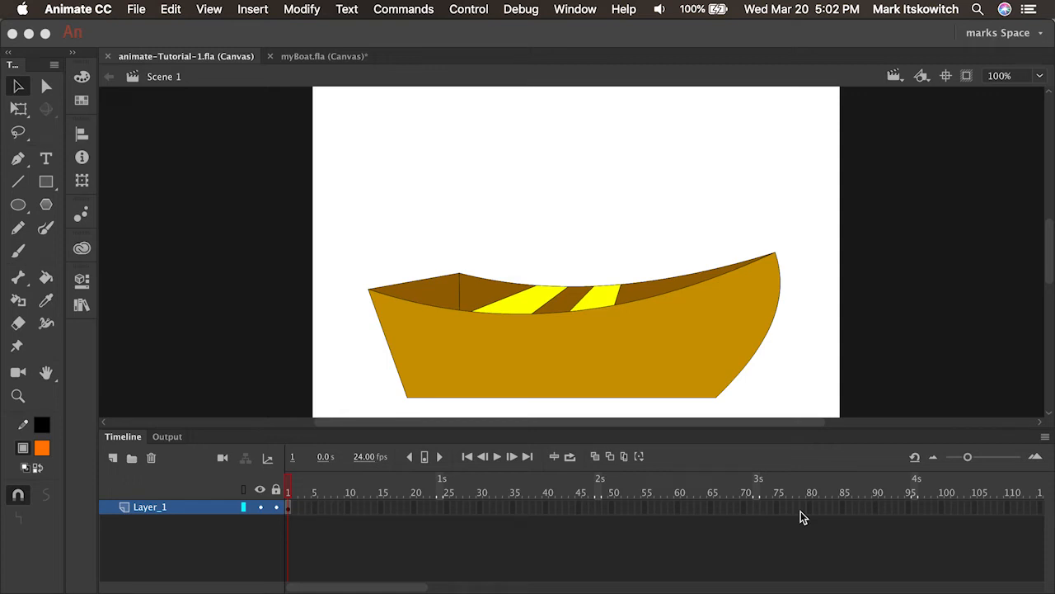
mouse_move(714, 366)
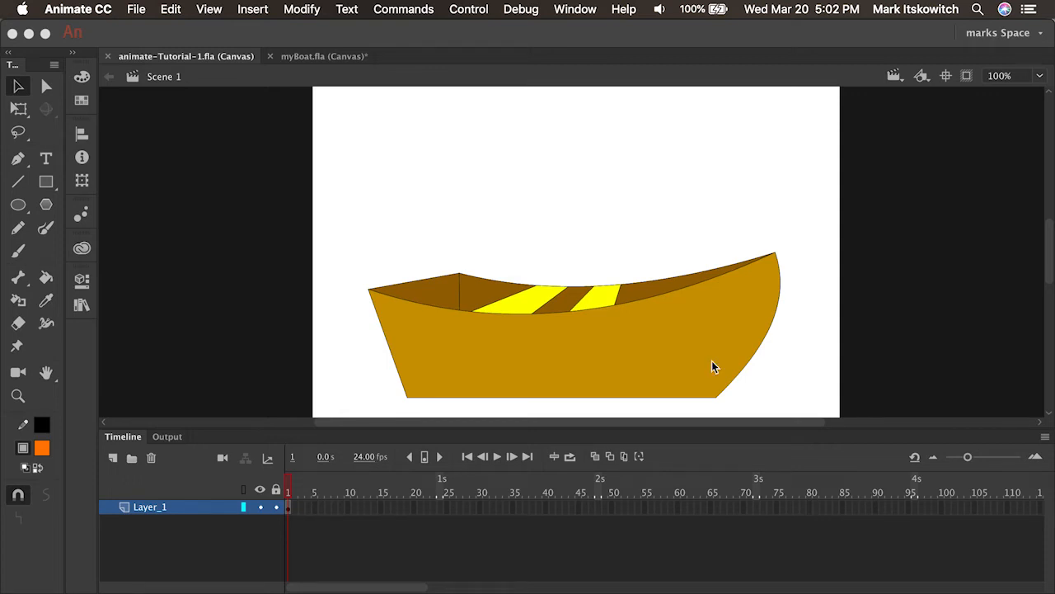
Step: Bring up File > New with the Web Low preset, 640 × 480 HTML5 Canvas
left_click(136, 10)
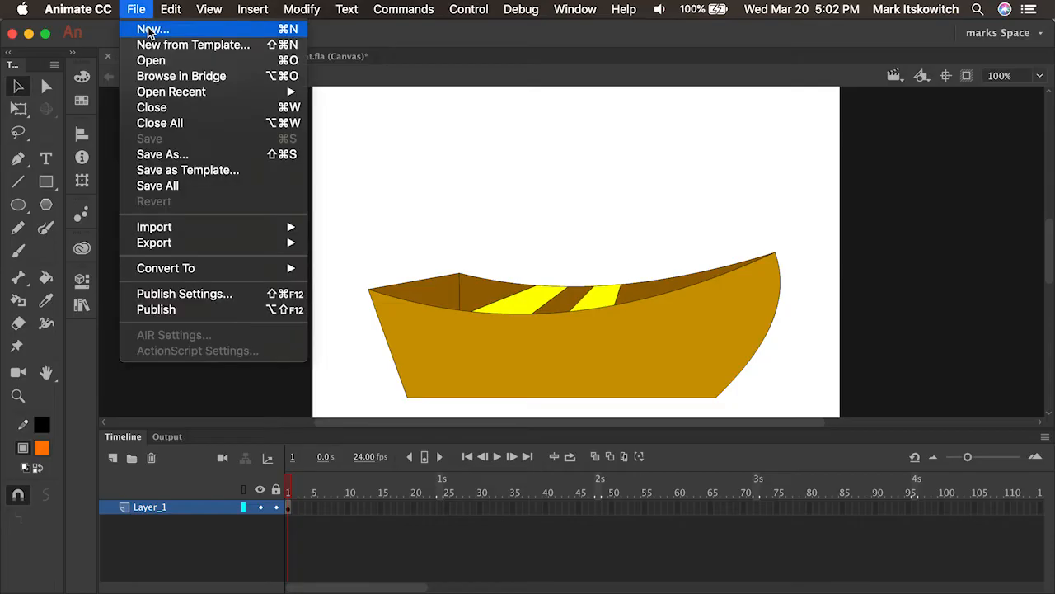
left_click(152, 30)
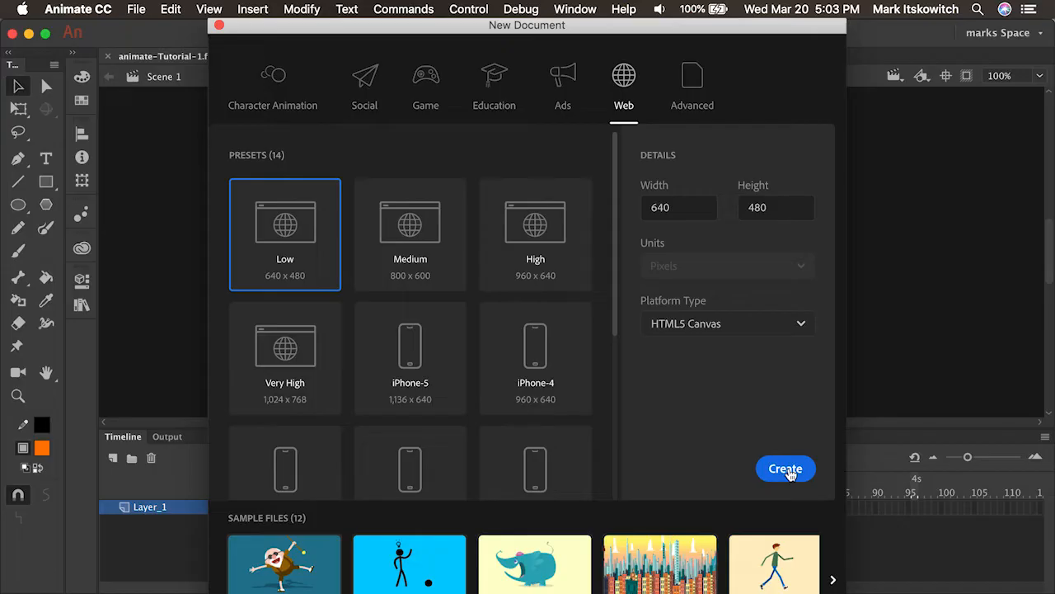
Step: Create the 640 × 480 canvas and paint-bucket the outlined circle orange
left_click(785, 469)
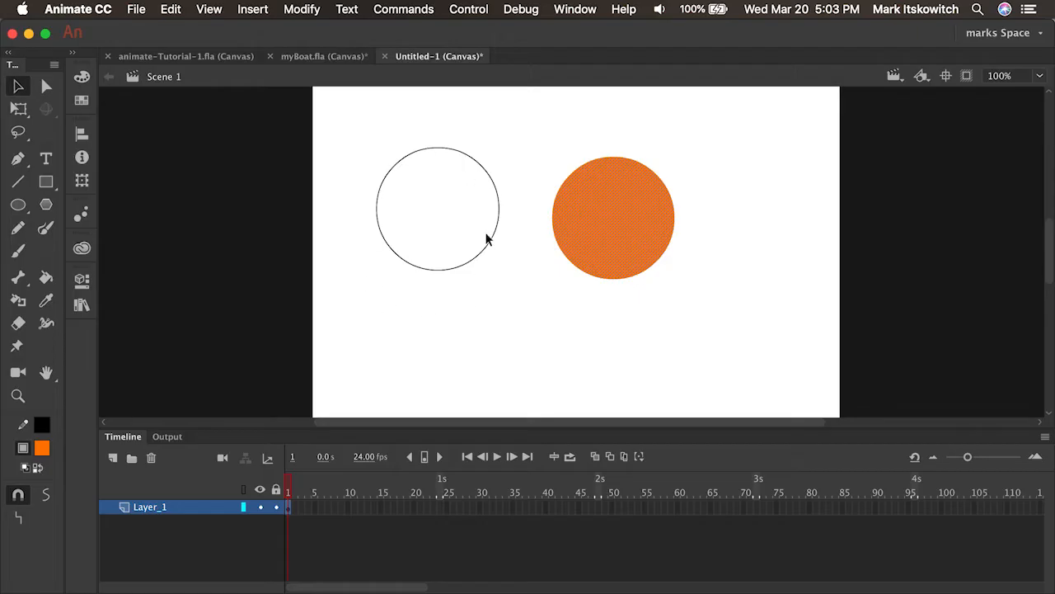
mouse_move(558, 320)
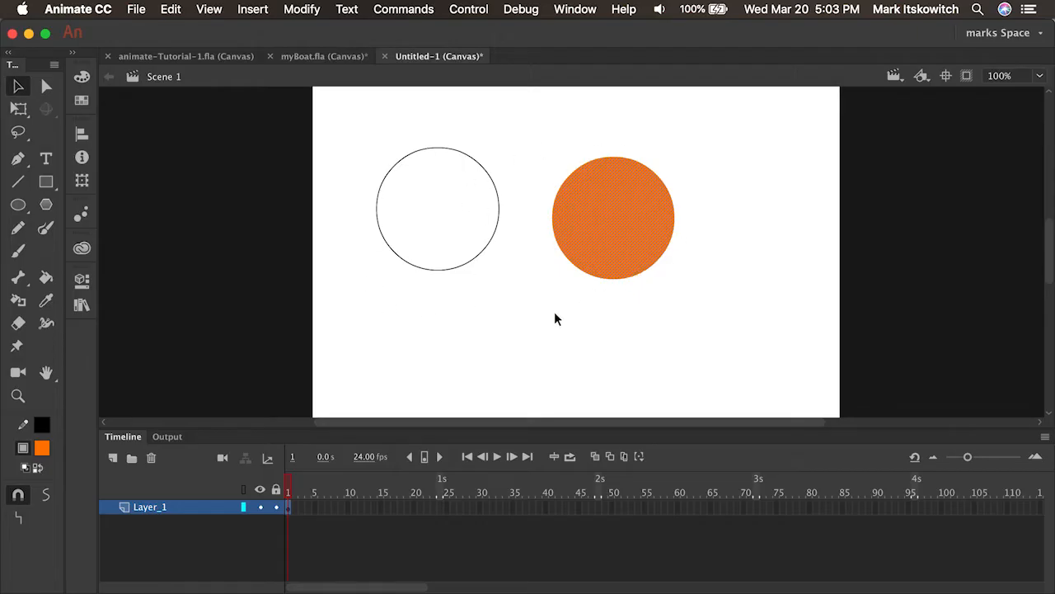
mouse_move(46, 277)
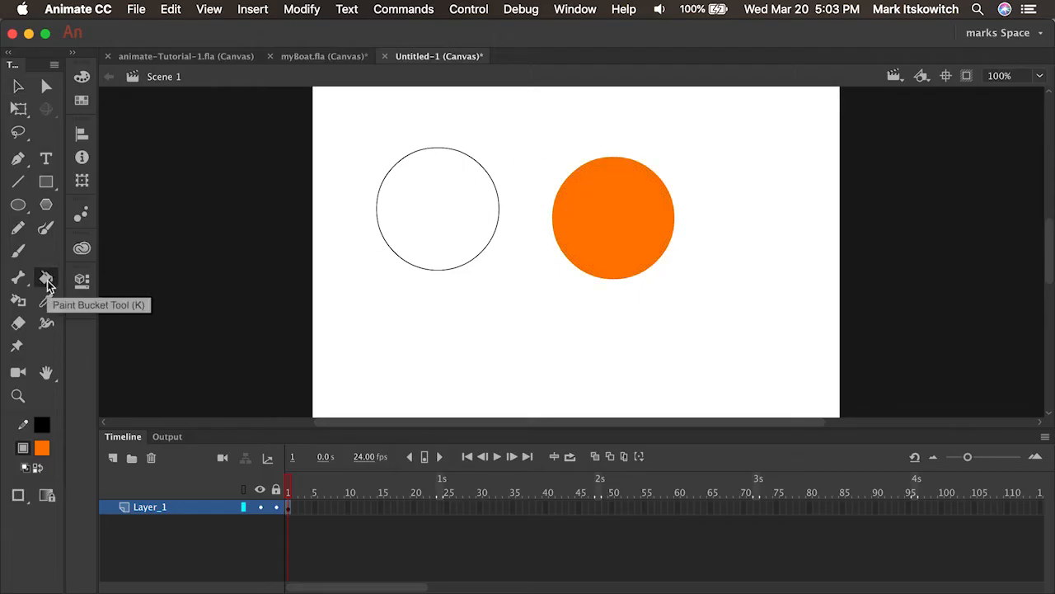
left_click(413, 228)
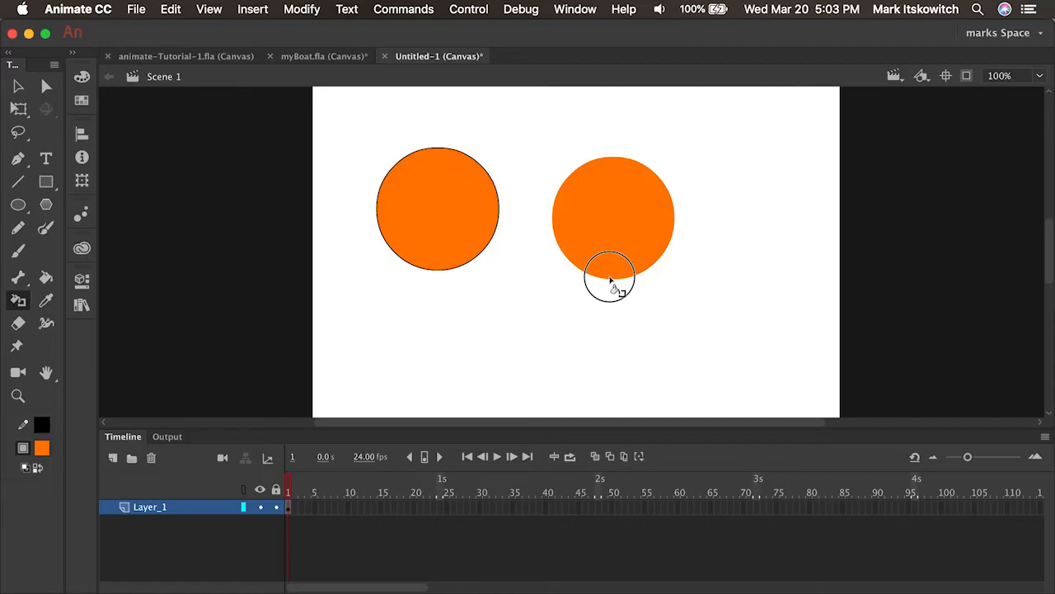
left_click(18, 159)
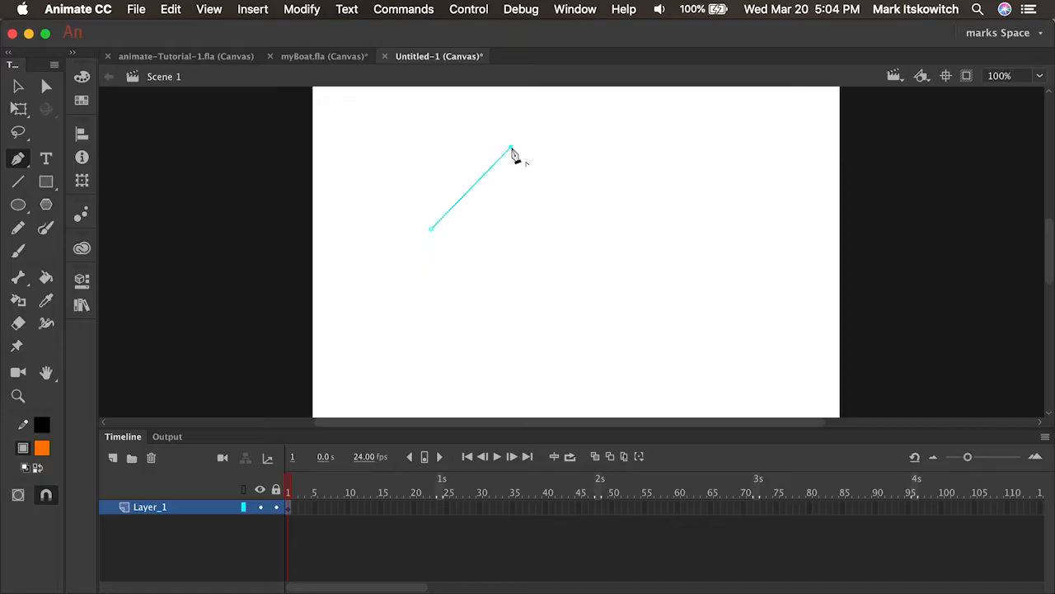
Step: Draw a pen-tool triangle from corner points, deselect it and leave the stage empty
left_click(584, 231)
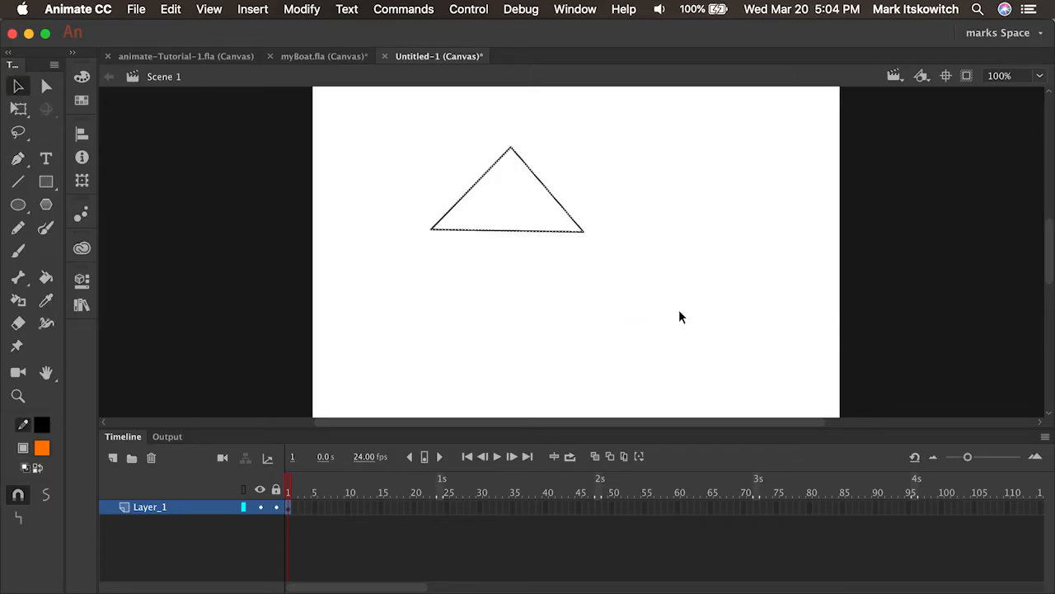
left_click(18, 158)
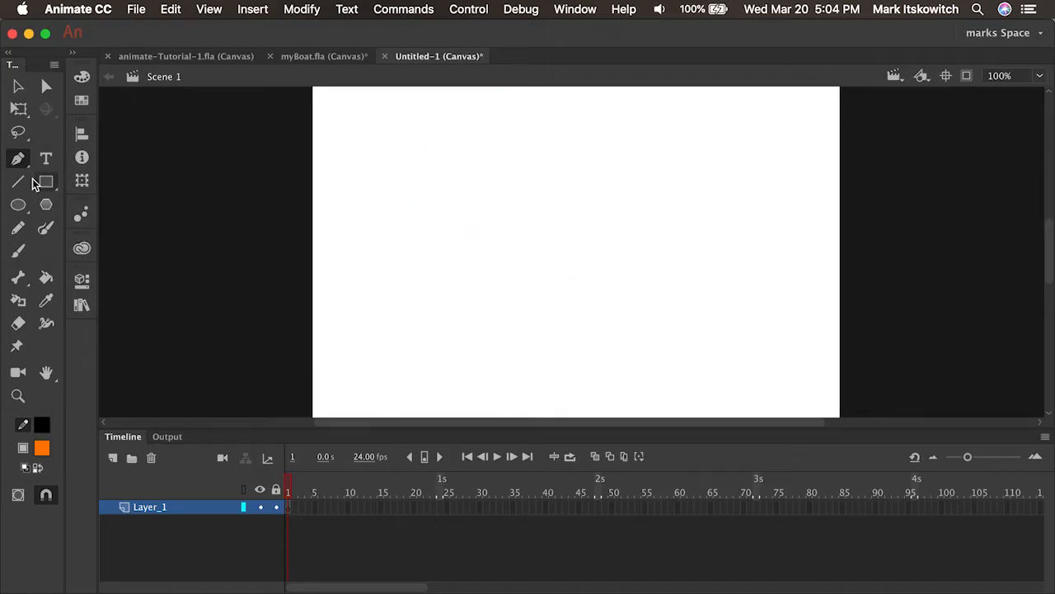
left_click(16, 182)
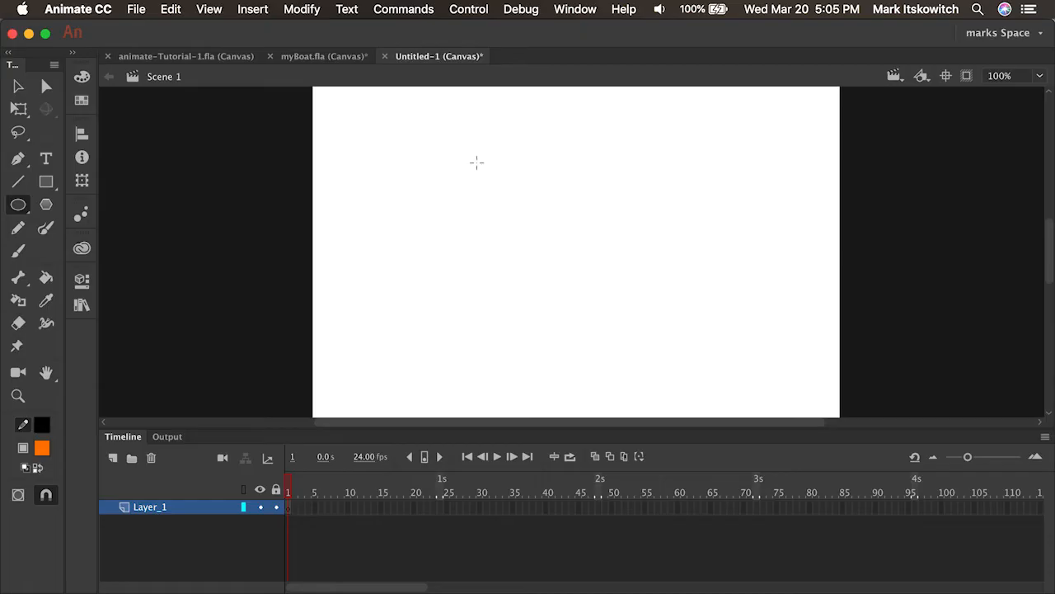
Step: Draw a large centre circle crossed by a vertical and a horizontal line
left_click_drag(477, 163, 651, 338)
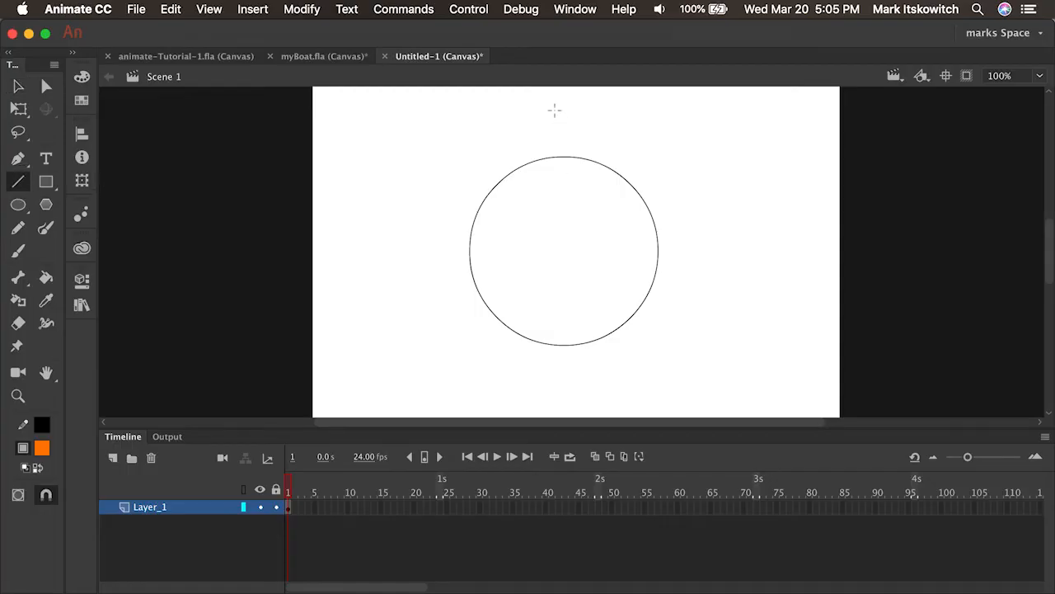
left_click_drag(564, 107, 574, 370)
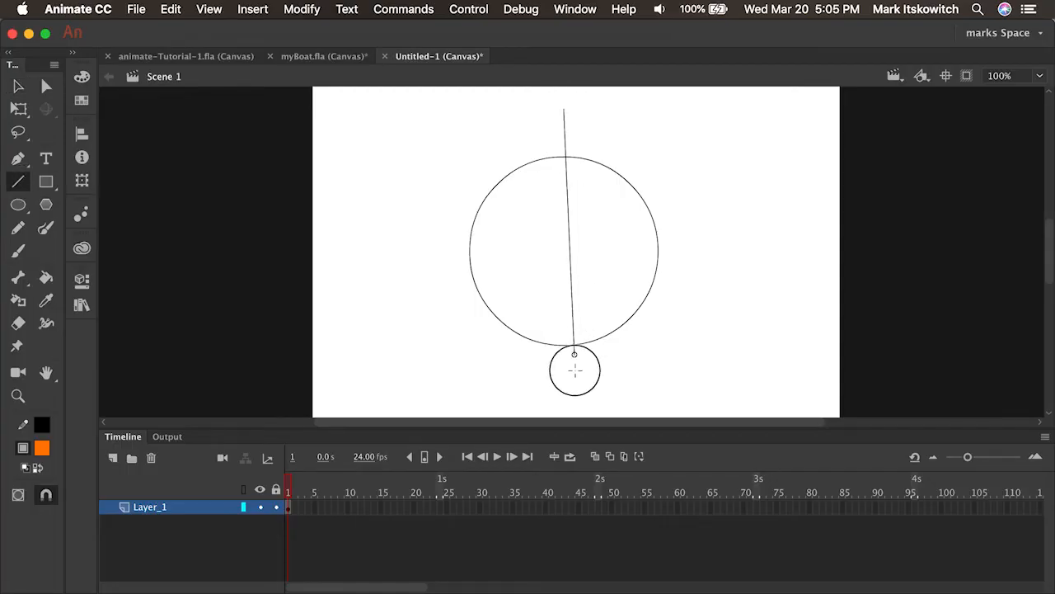
left_click_drag(573, 370, 491, 249)
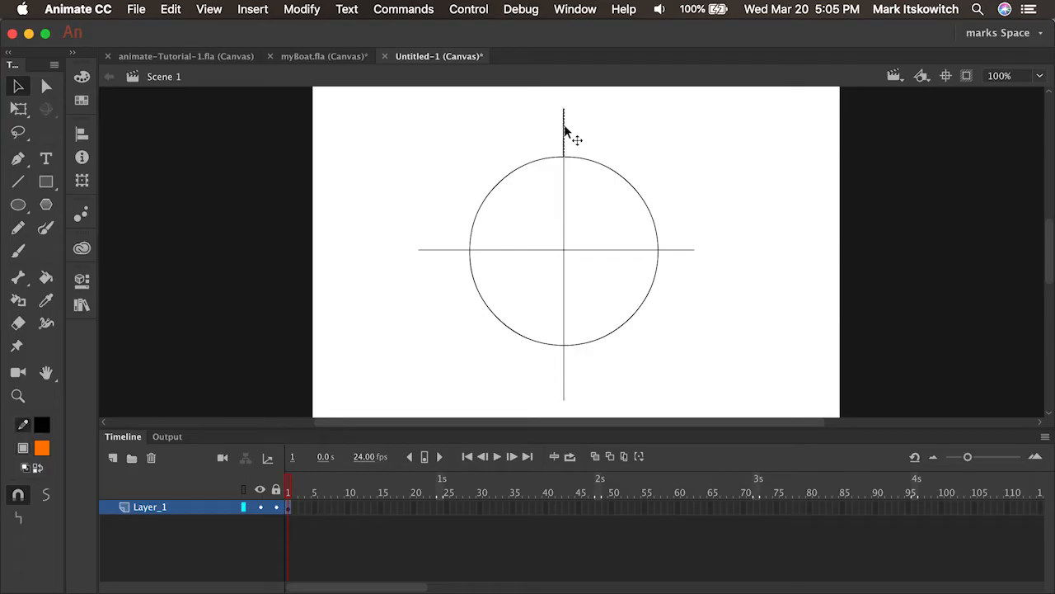
mouse_move(564, 164)
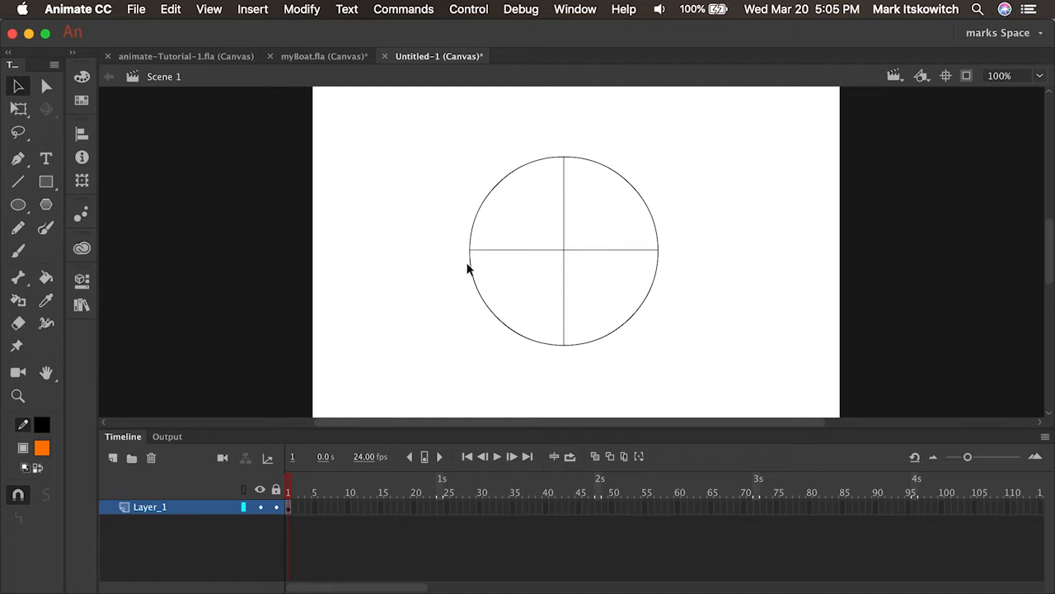
mouse_move(564, 356)
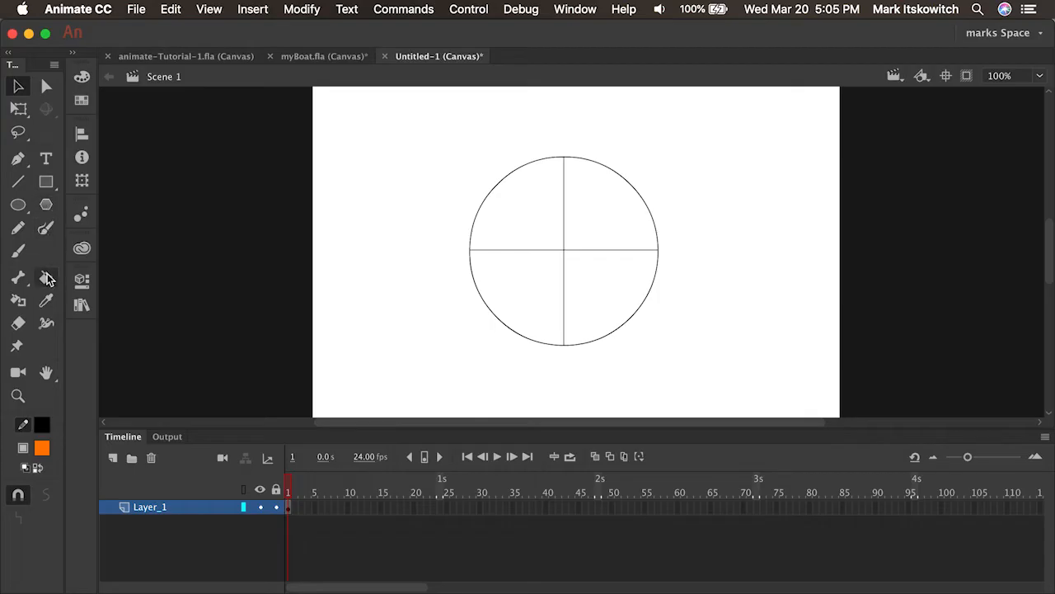
Step: Fill the quarters with swatch colours ending in yellow, then drag the centre point to resize the wedges
left_click(519, 297)
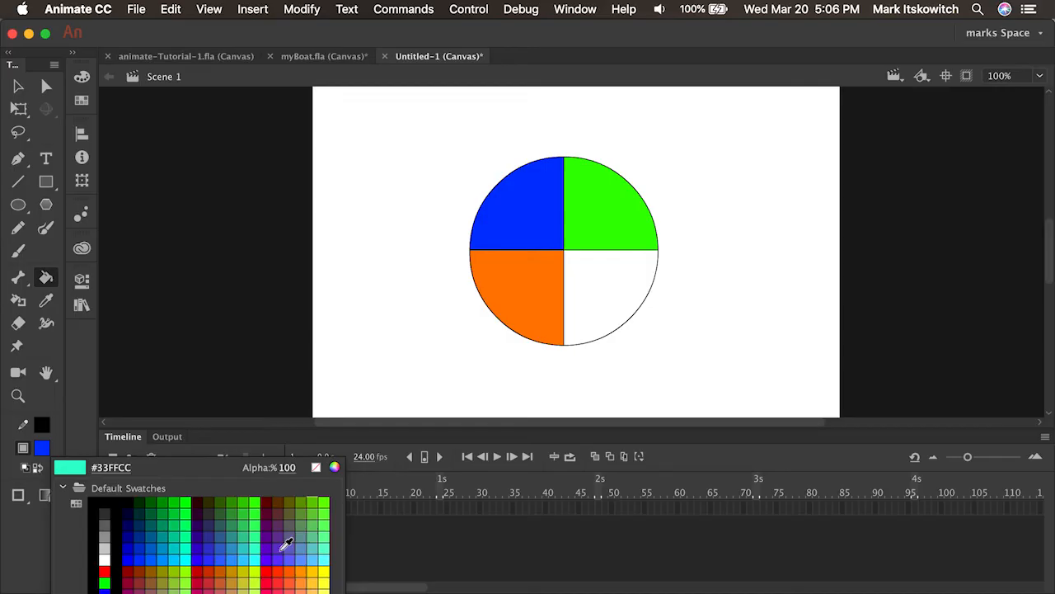
left_click(614, 297)
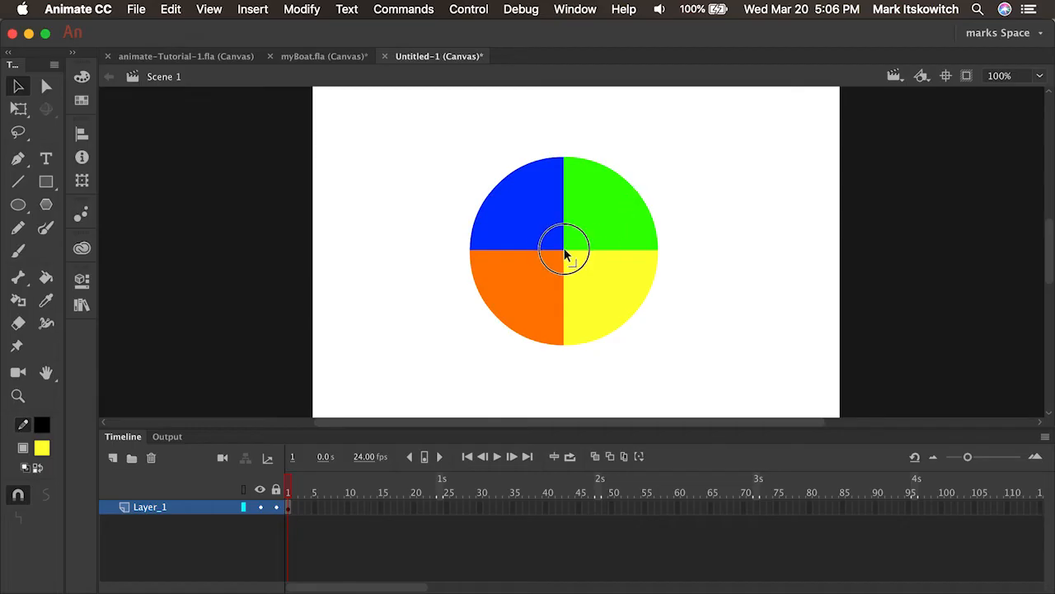
left_click_drag(564, 251, 630, 251)
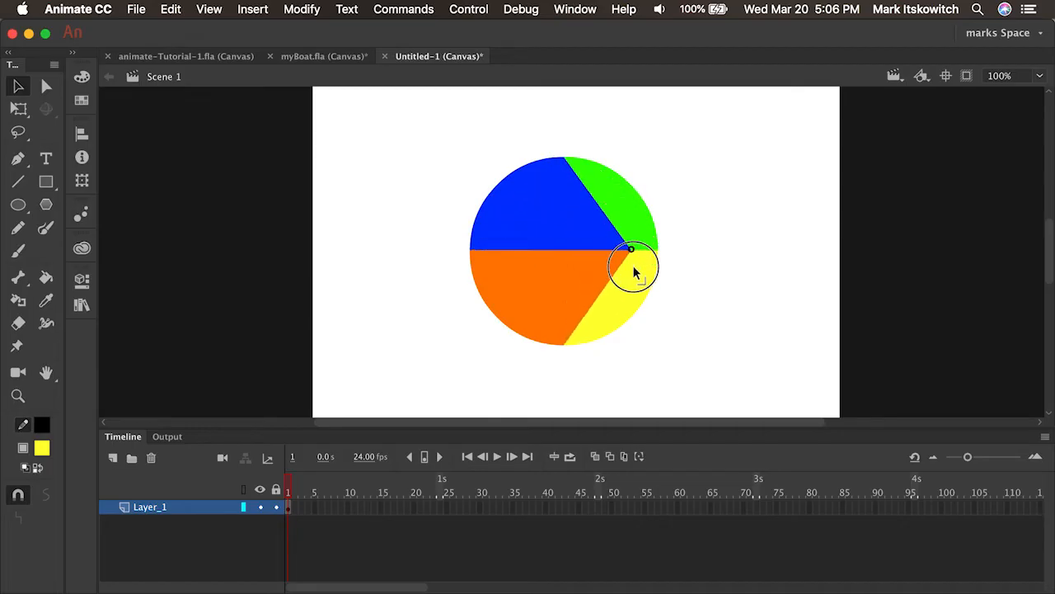
left_click_drag(633, 271, 520, 251)
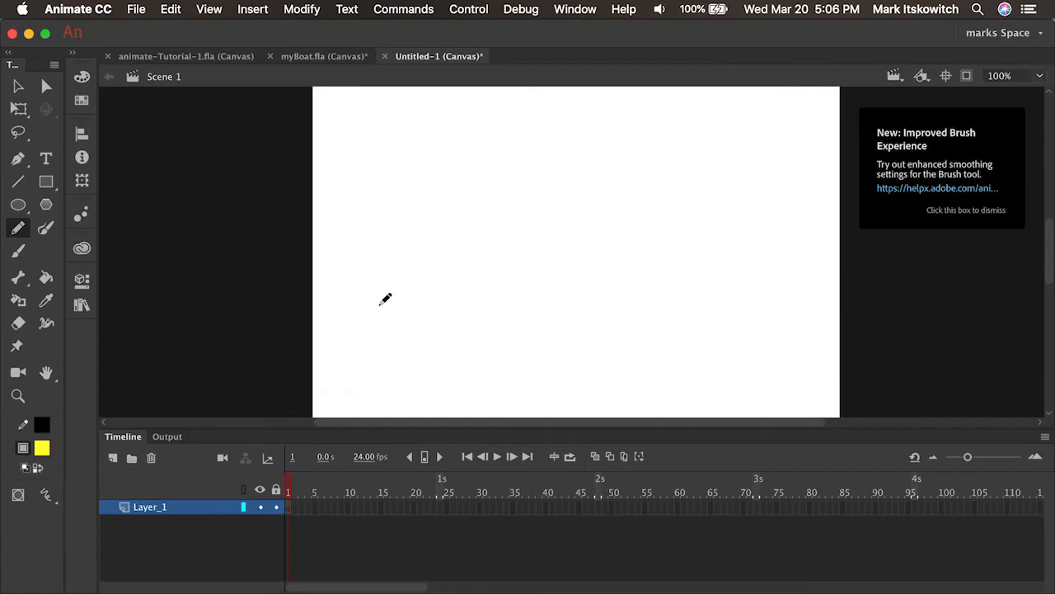
Step: Sketch a wavy freehand curve and a straight diagonal pencil stroke with smoothing
left_click_drag(376, 305, 646, 211)
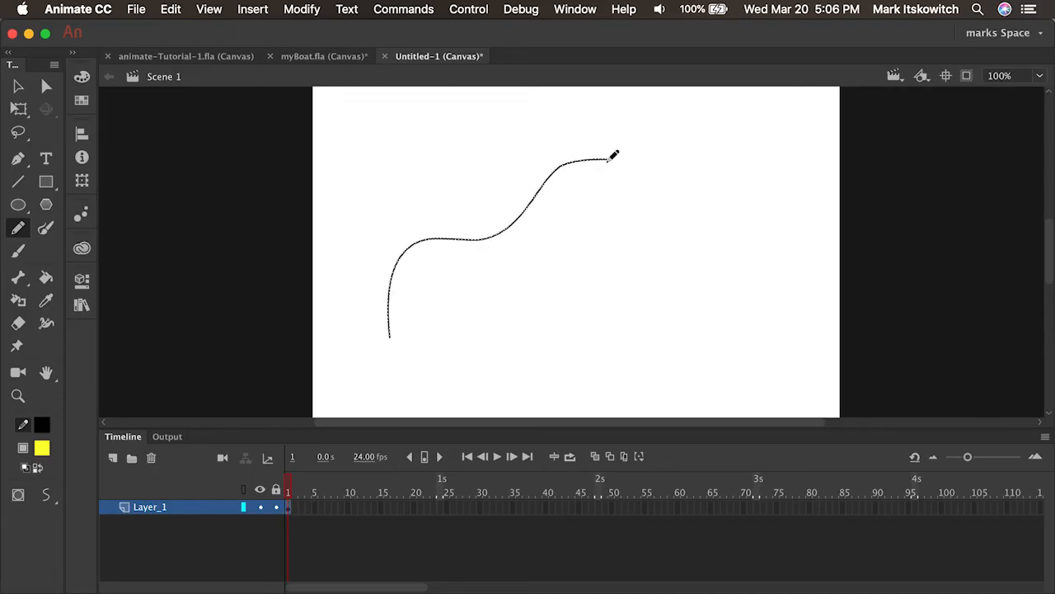
left_click(47, 495)
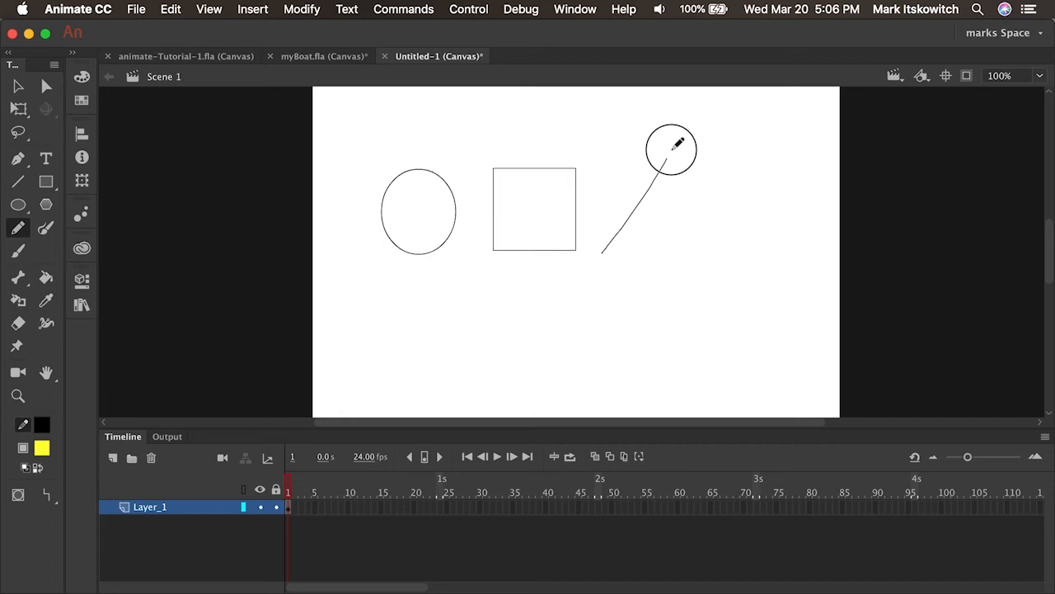
left_click_drag(669, 155, 607, 251)
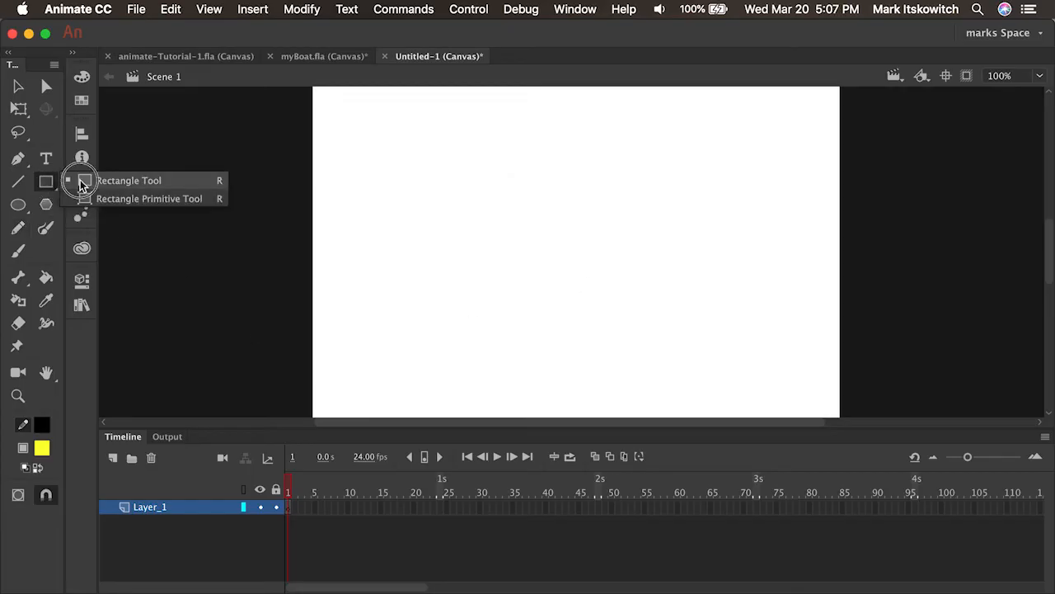
Step: Draw and delete a yellow rectangle, then set the fill colour to None
left_click_drag(372, 268, 680, 373)
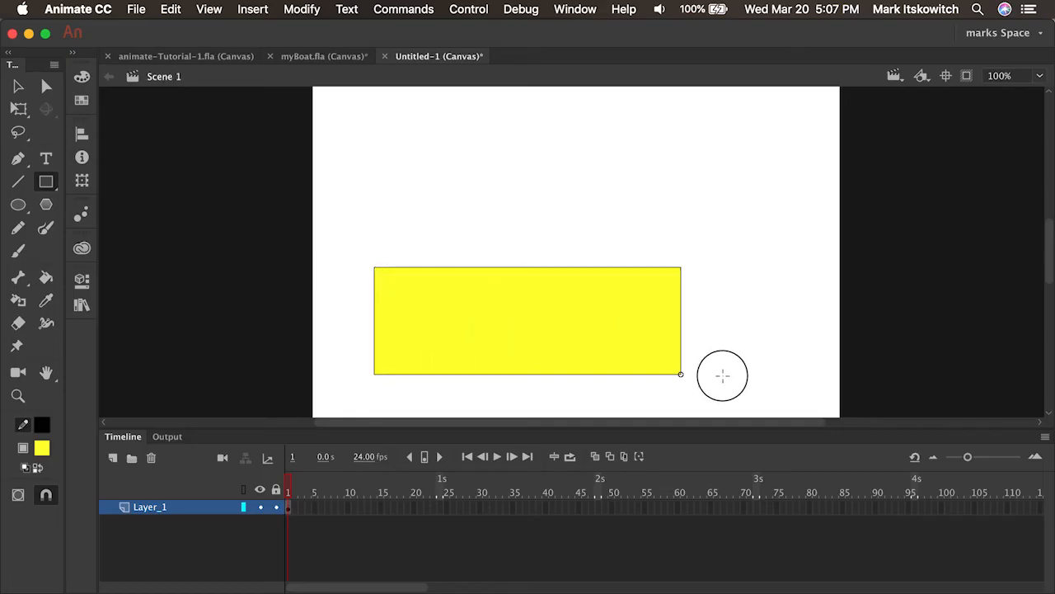
left_click_drag(680, 376, 738, 378)
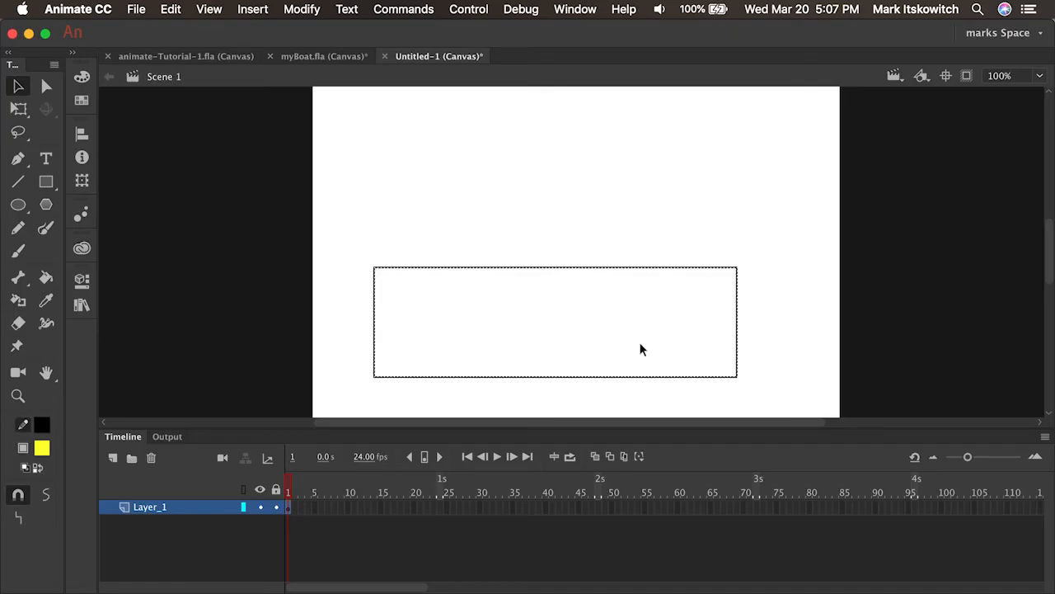
left_click(43, 426)
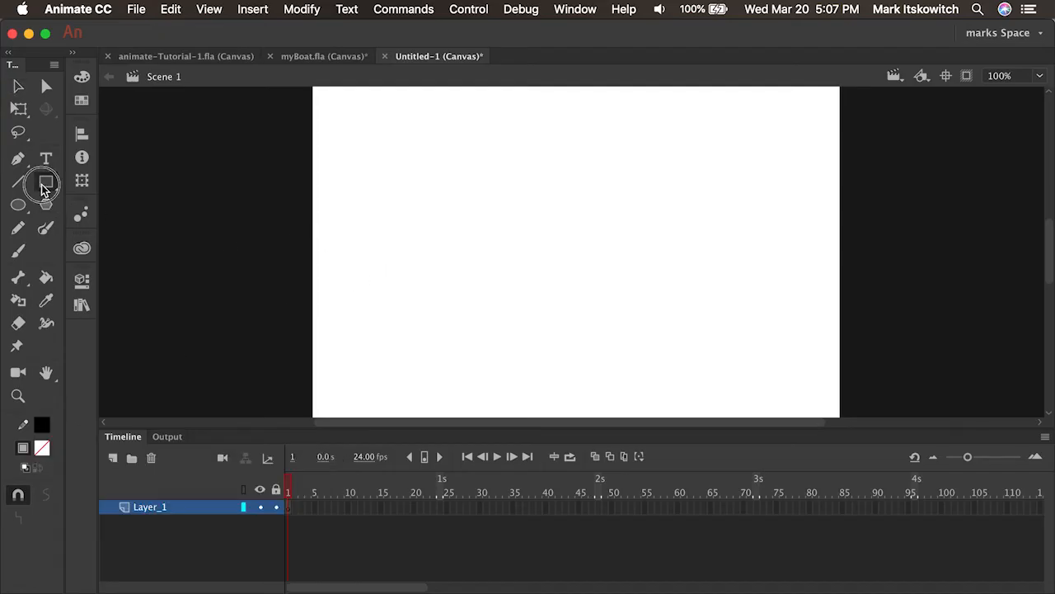
Step: Draw an unfilled rectangle, curve its top edge and slant its left end inward
left_click_drag(390, 262, 742, 355)
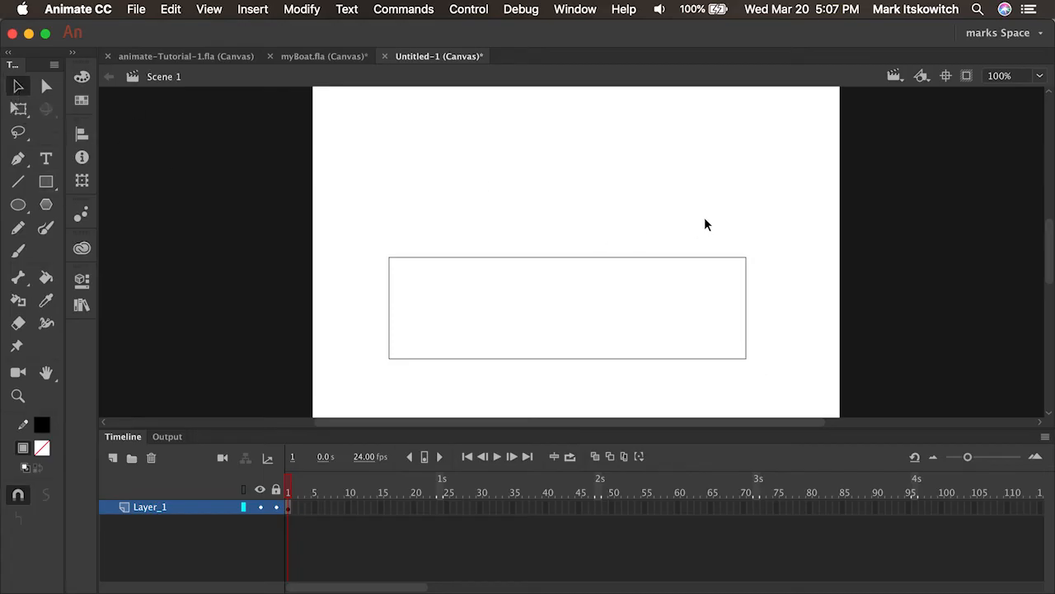
mouse_move(748, 263)
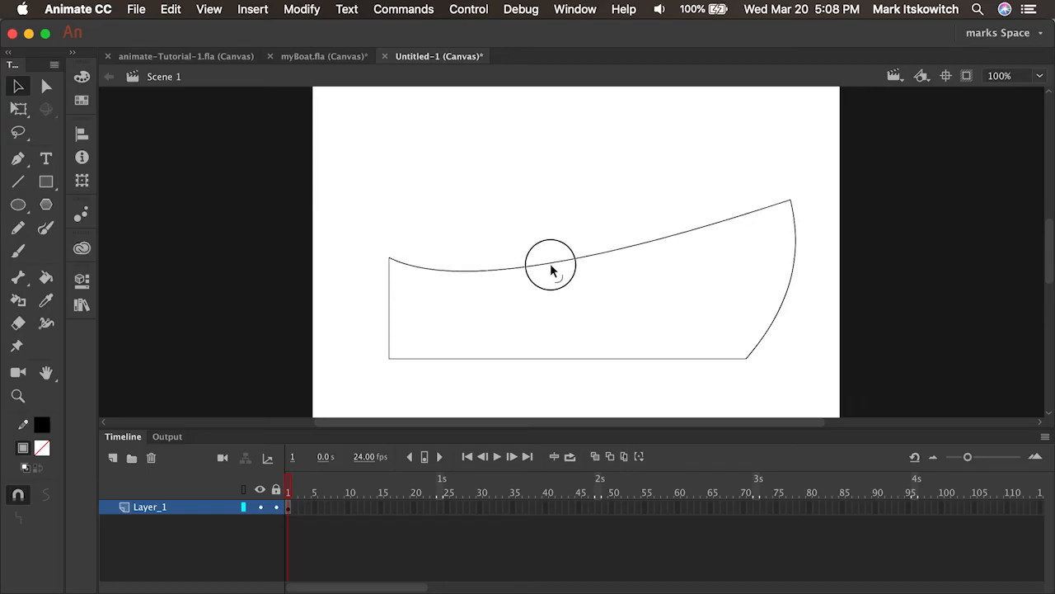
left_click_drag(550, 264, 645, 279)
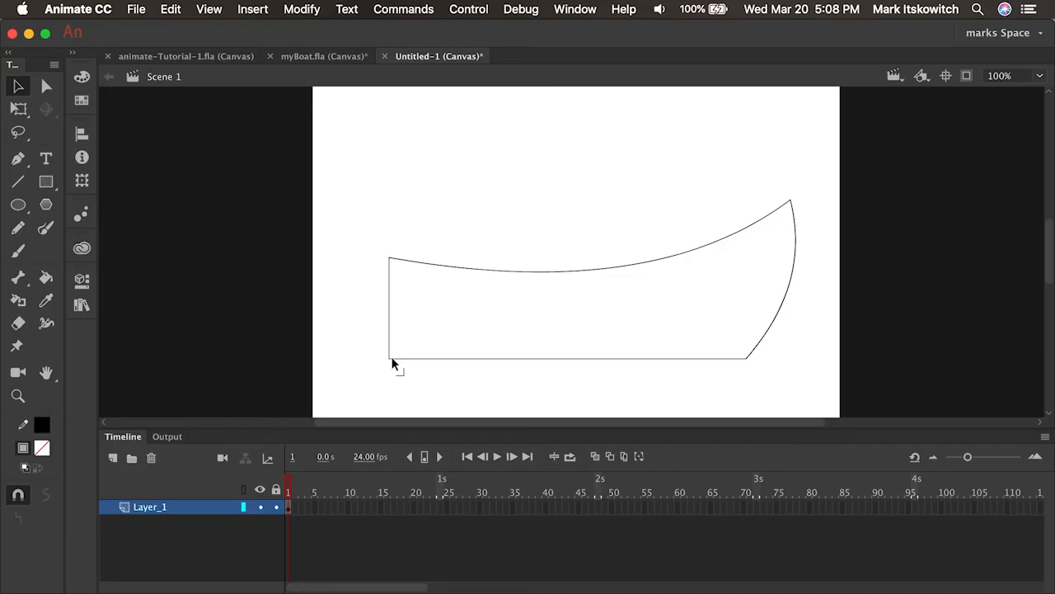
left_click_drag(393, 355, 426, 355)
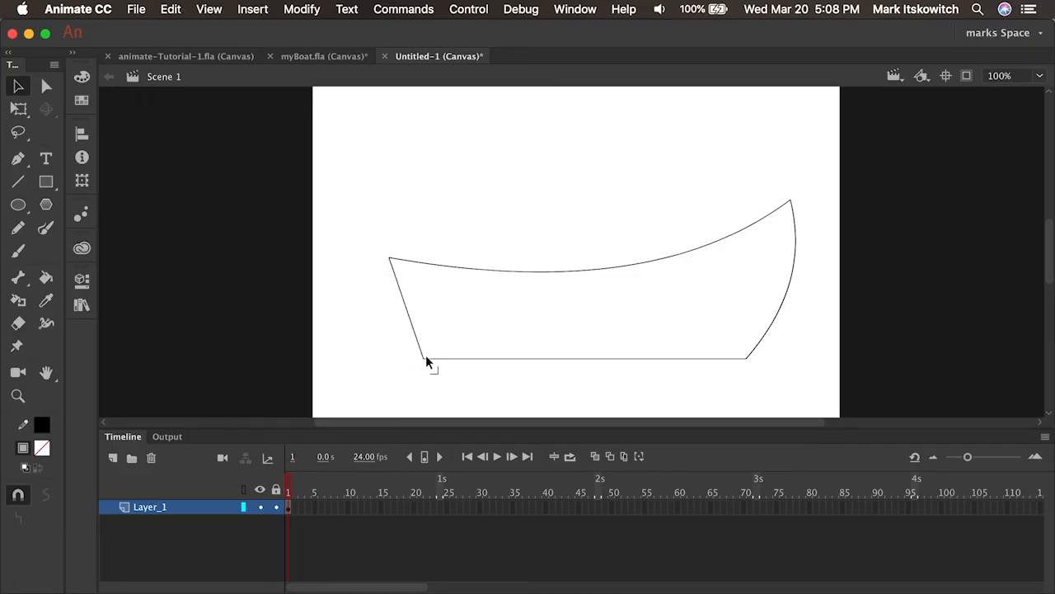
mouse_move(541, 200)
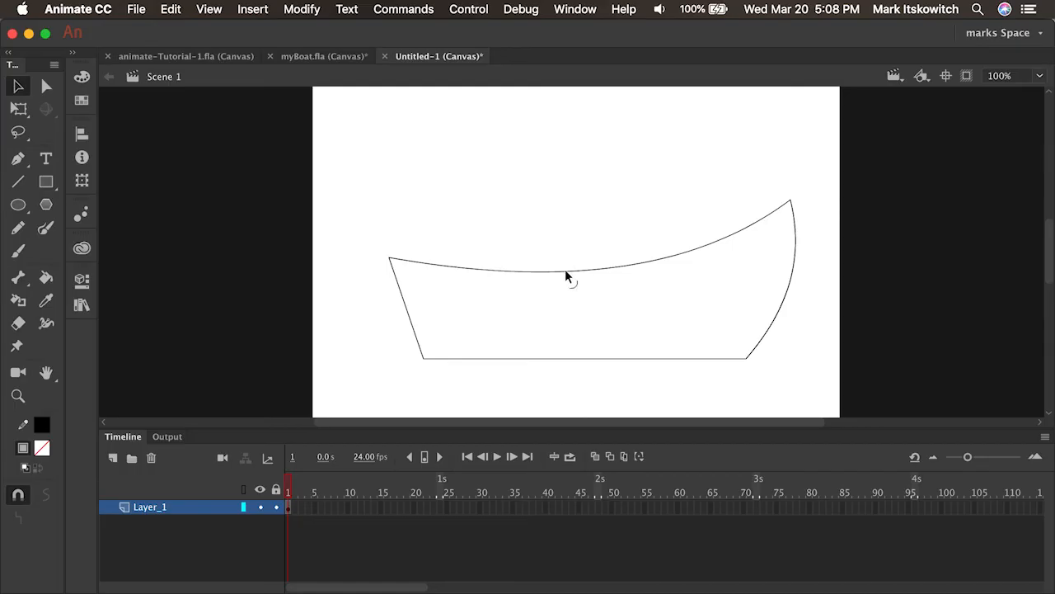
Step: Copy the hull's curved top edge and place the duplicate above the rim
left_click(568, 272)
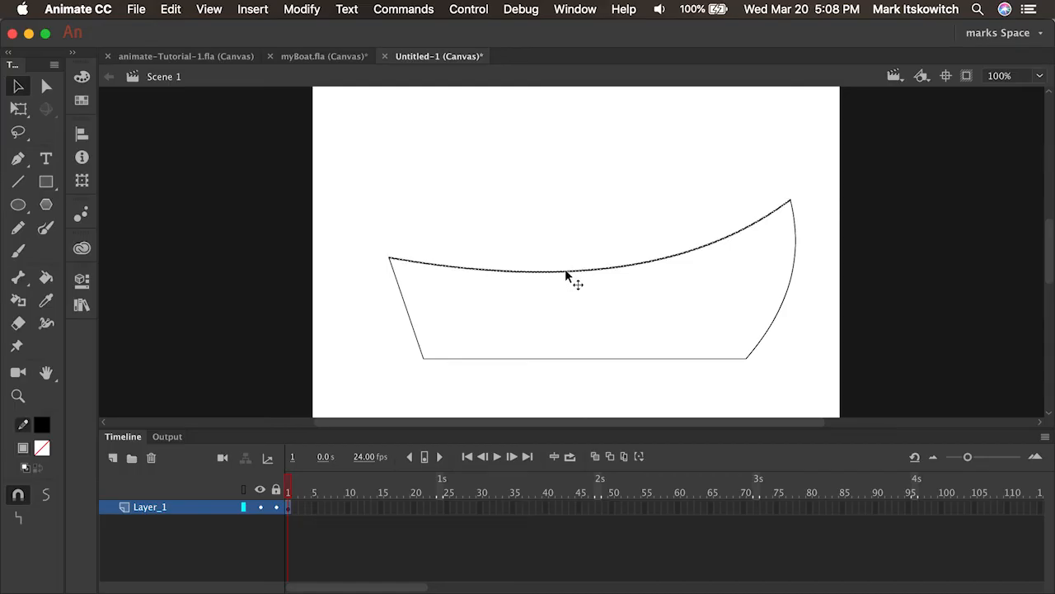
left_click(172, 10)
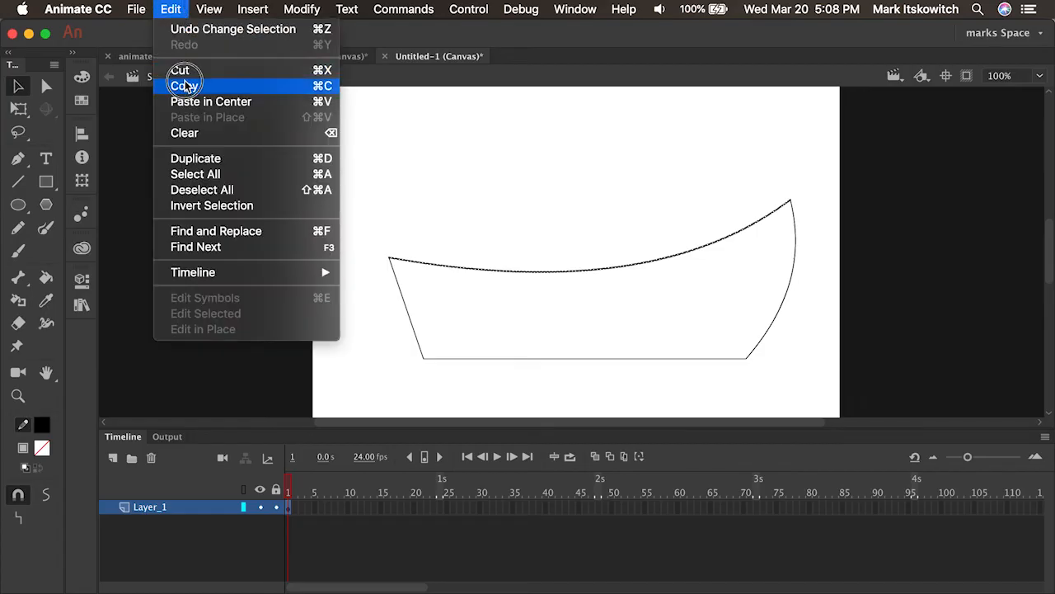
left_click(185, 85)
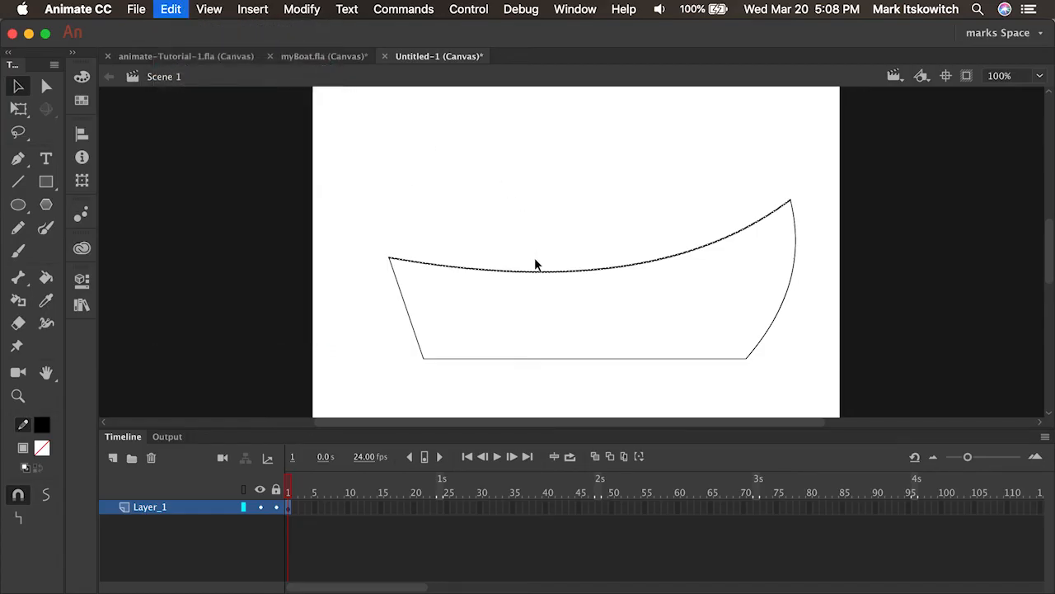
left_click_drag(536, 263, 564, 218)
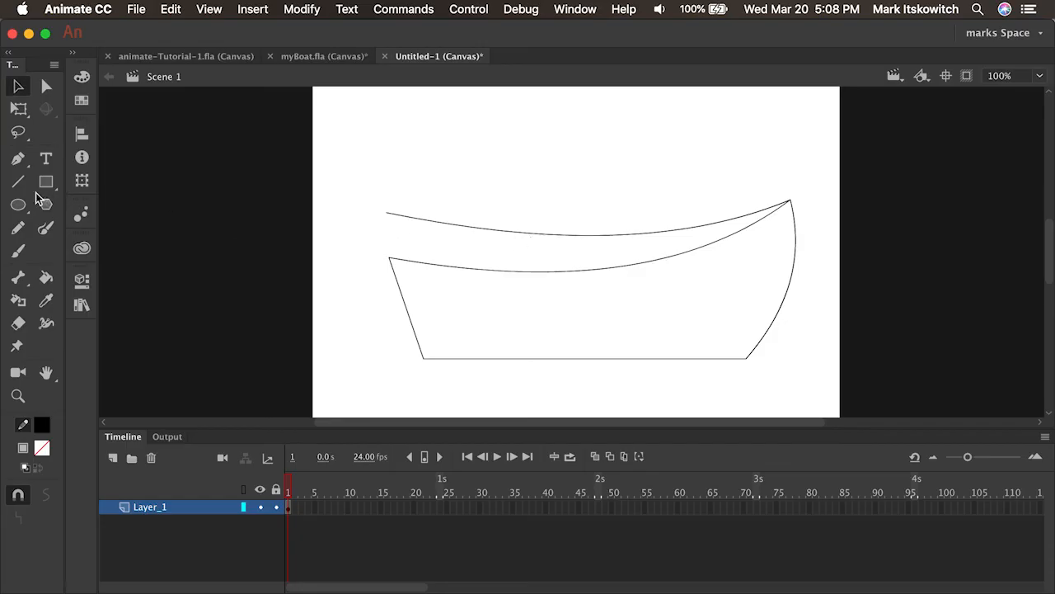
Step: Join the upper curve to the hull corner, trim its overhang and draw the inner side's left edge
left_click(18, 182)
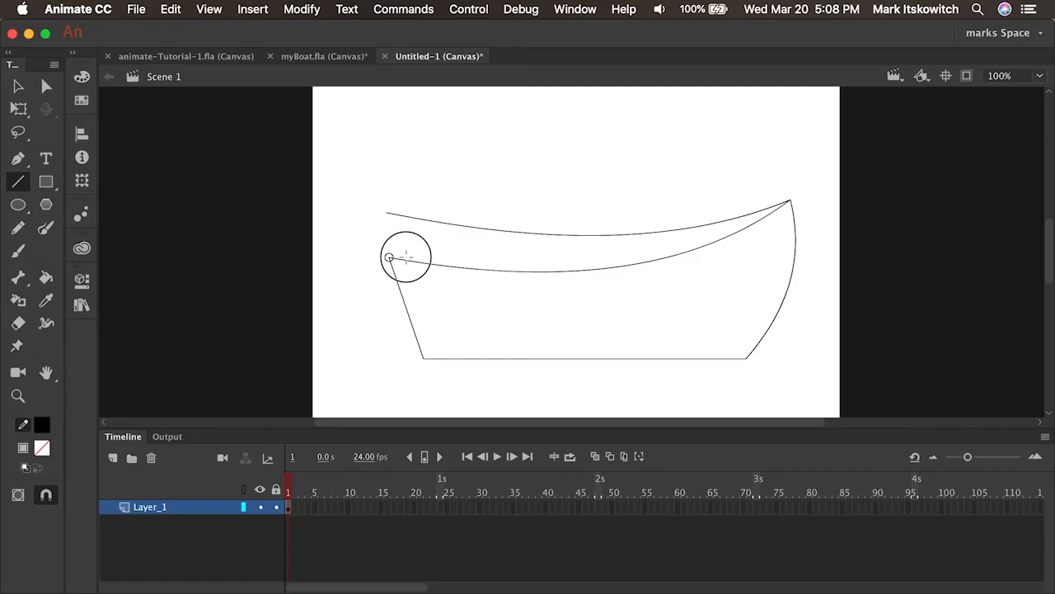
left_click_drag(404, 258, 488, 239)
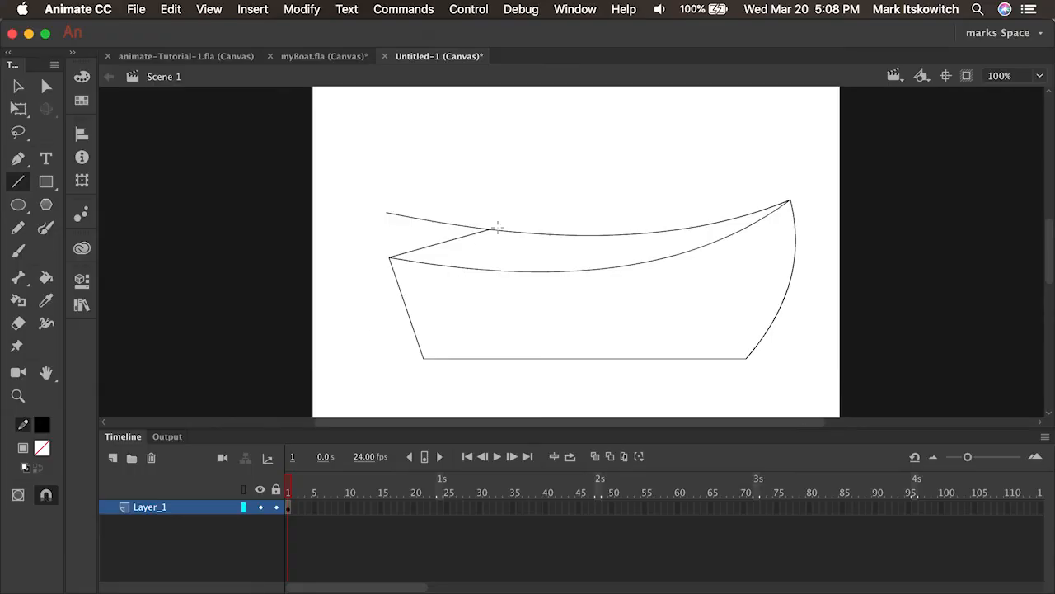
left_click(17, 86)
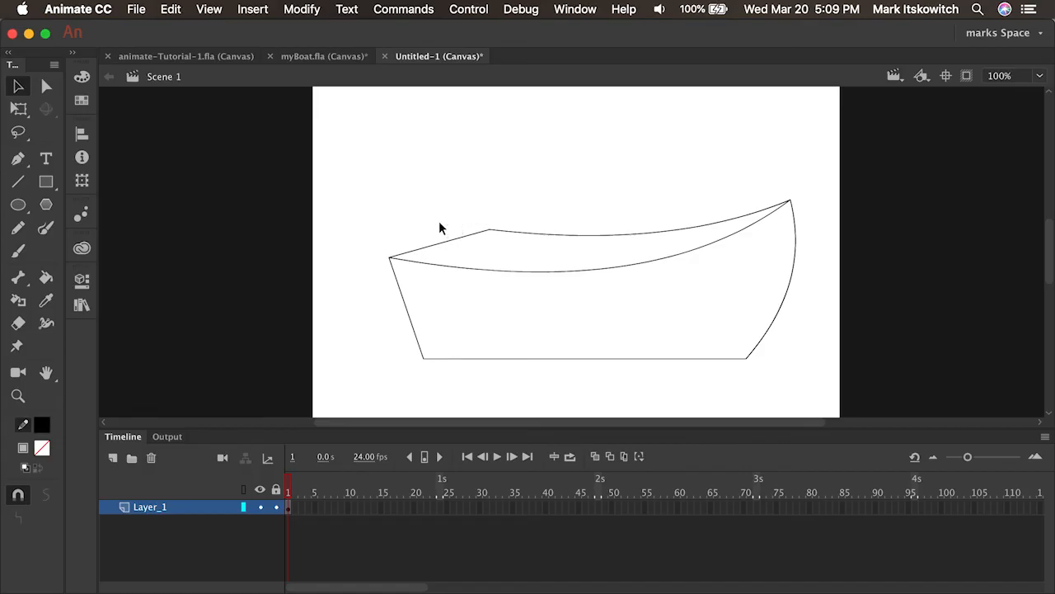
left_click(17, 182)
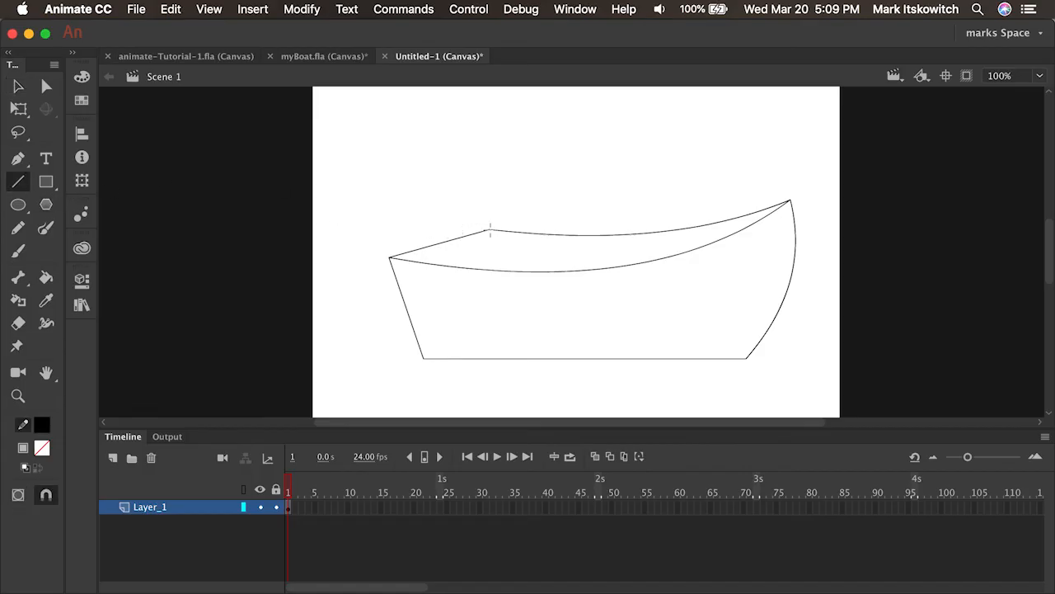
left_click_drag(486, 227, 487, 272)
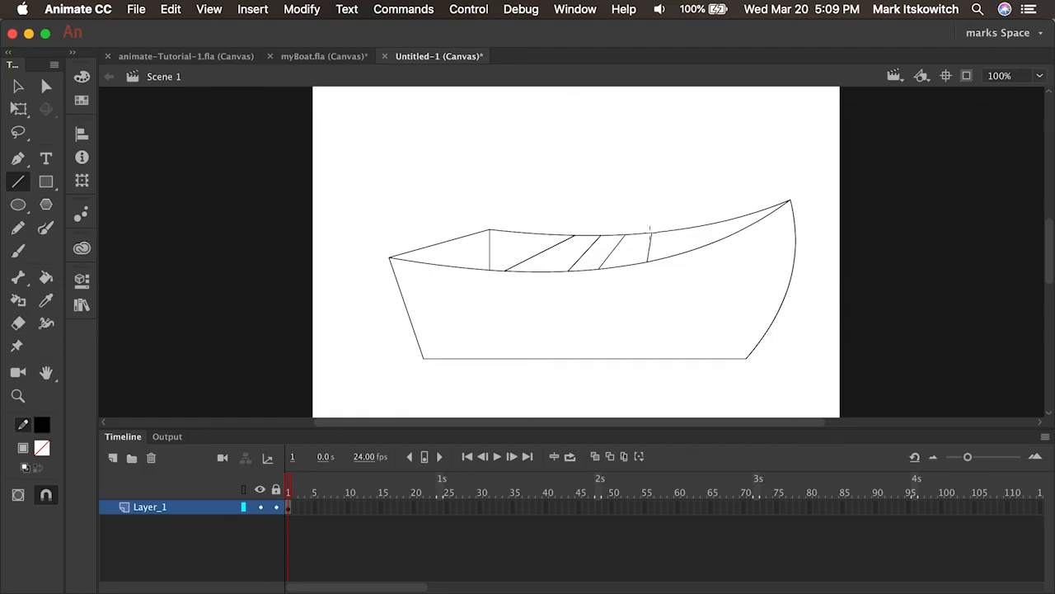
mouse_move(66, 261)
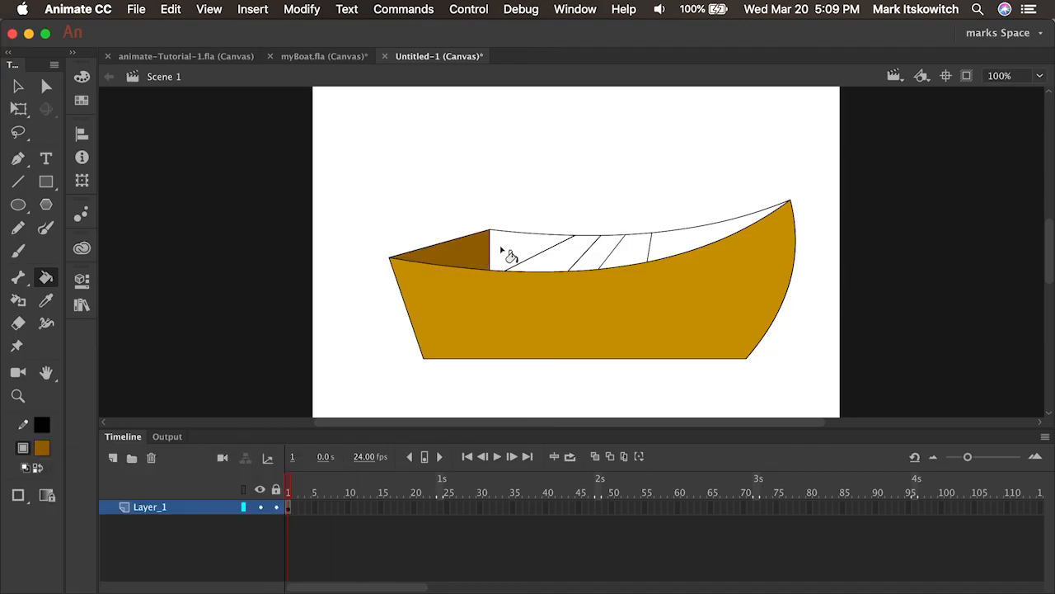
Step: Fill the inner side panels dark brown, then choose yellow #FFFF00 as the fill colour
left_click(508, 250)
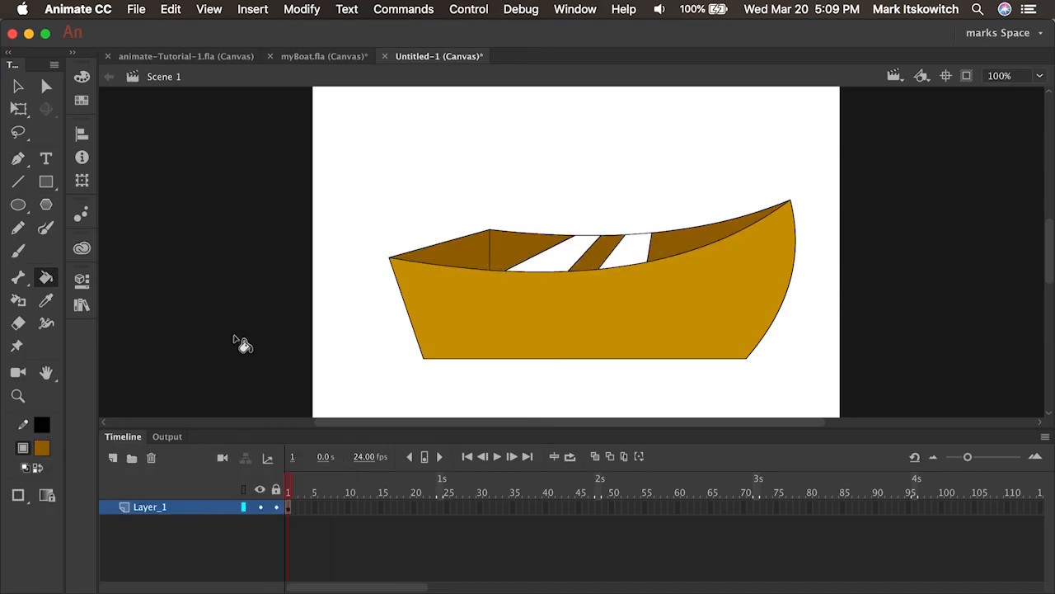
left_click(43, 449)
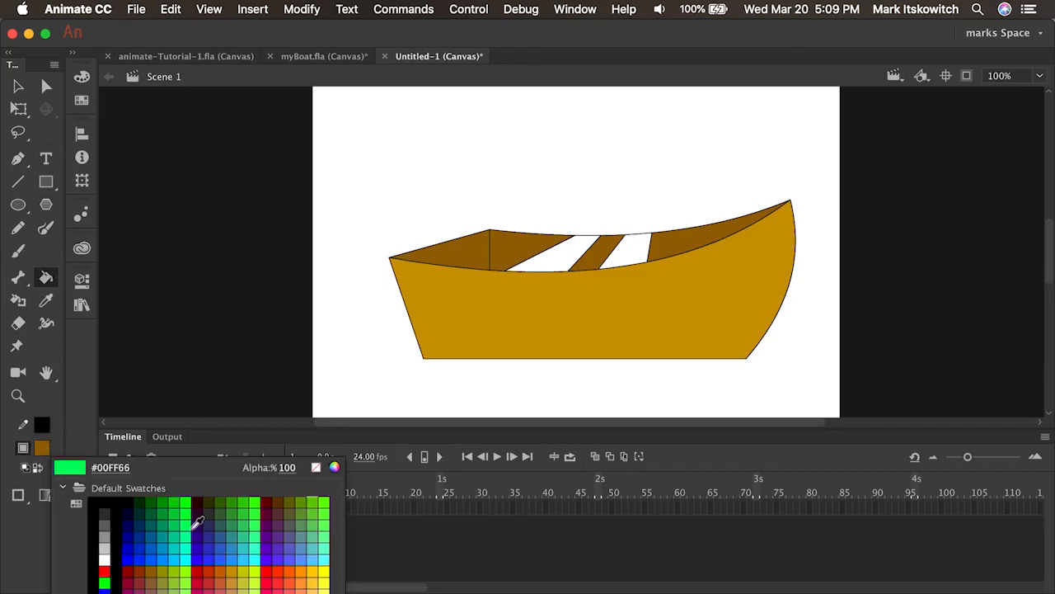
left_click(322, 569)
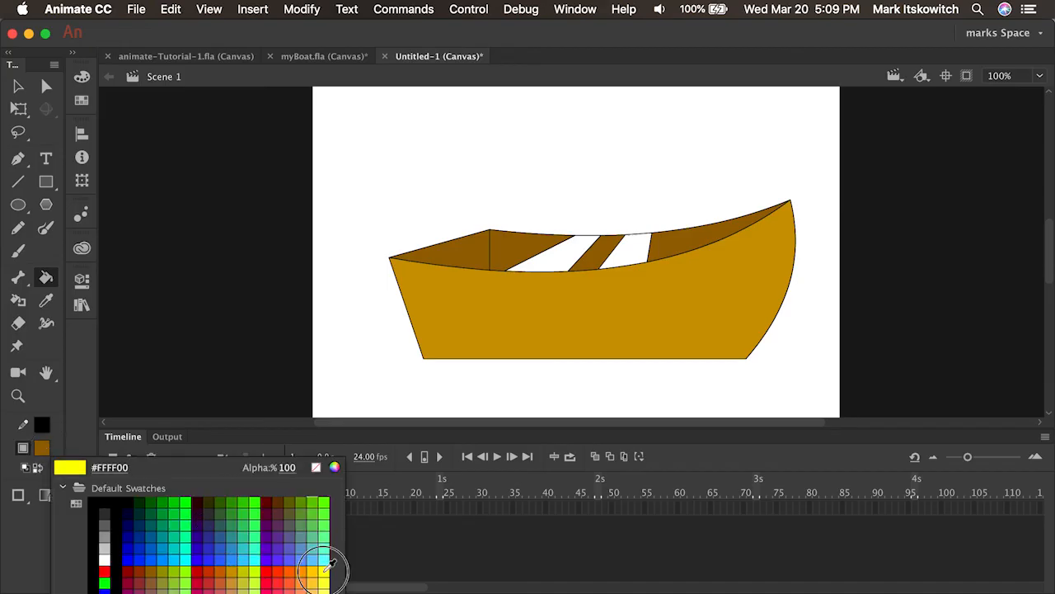